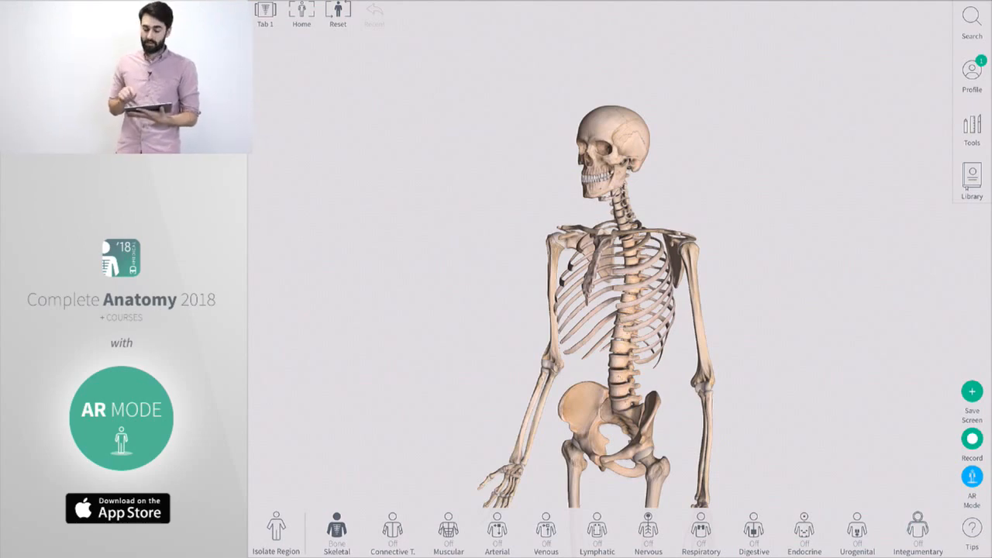
Step: Open the saved screens collection to reach Head Screens: 1. Skull
click(972, 181)
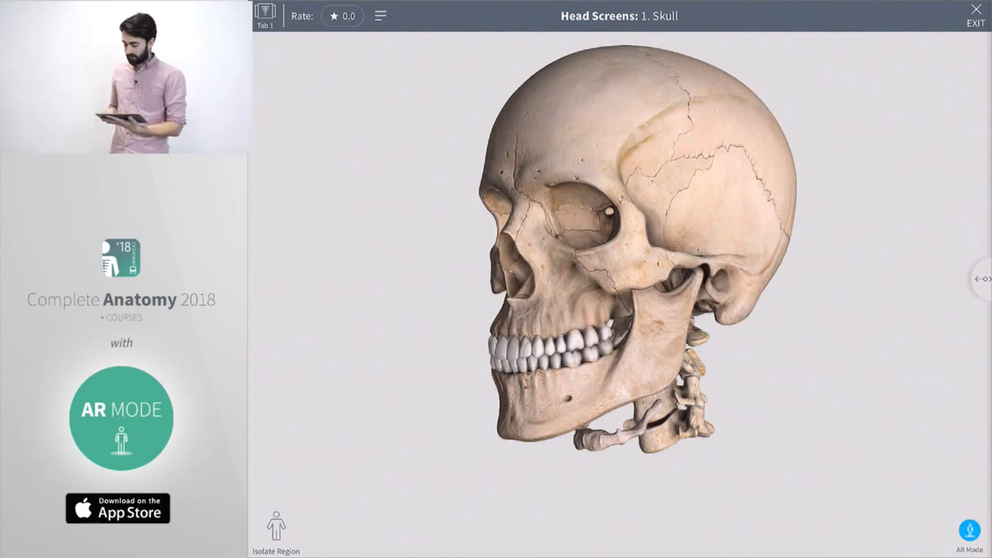
click(969, 534)
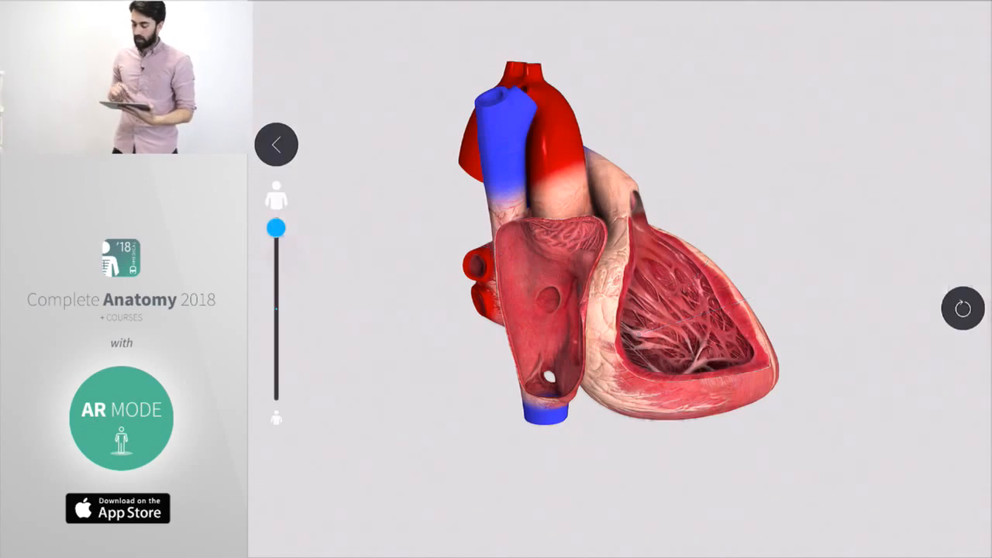
Step: Start AR placement and set the heart model on the wooden tabletop
click(121, 409)
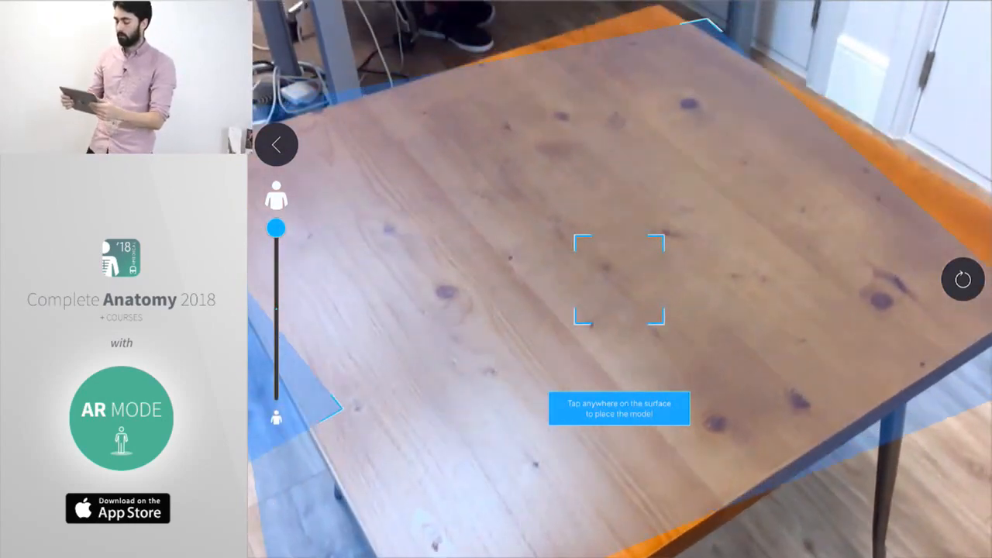
click(617, 283)
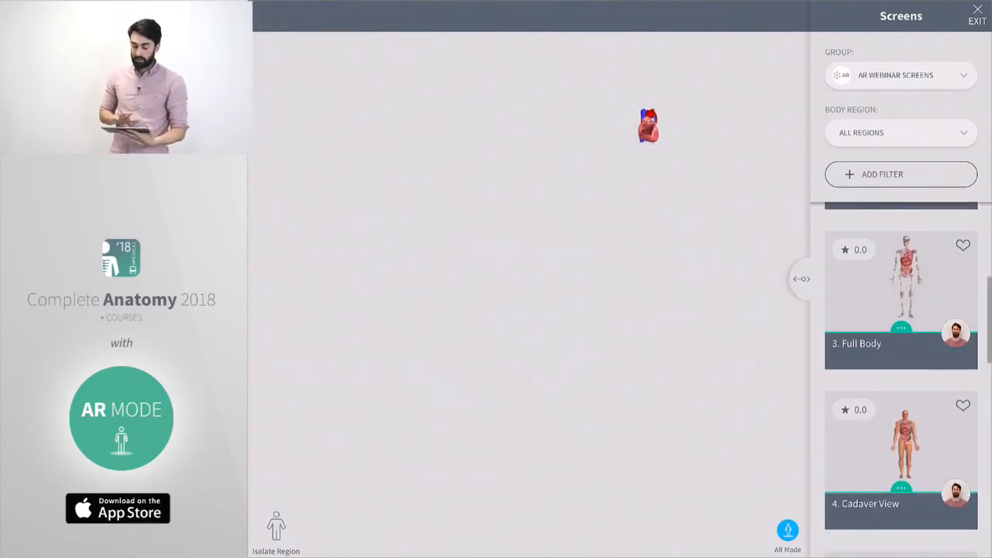
Step: Load the '3. Full Body' saved screen and view it in augmented reality
click(900, 299)
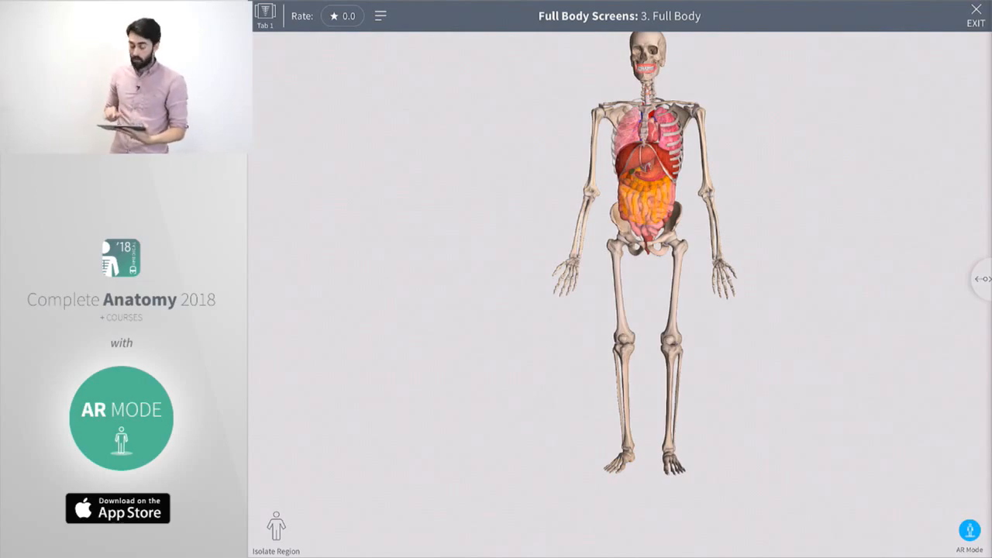
click(969, 530)
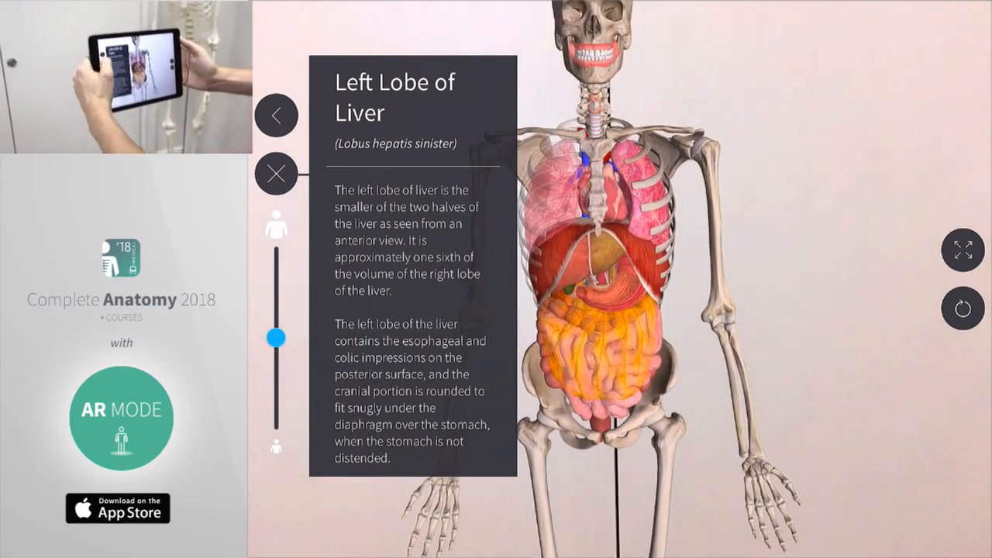
Step: Leave the augmented reality view of the full body skeleton
click(275, 173)
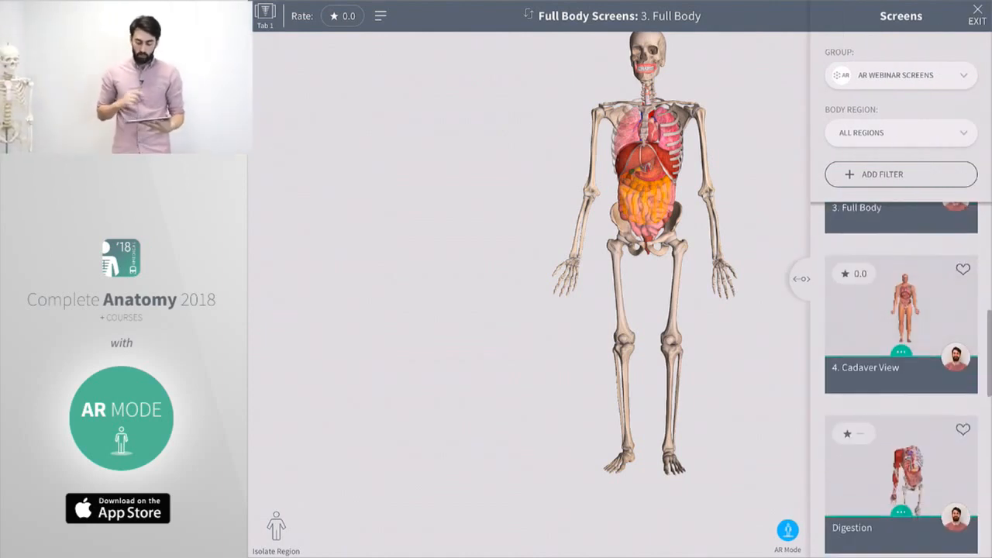
Step: Open the '4. Cadaver View' saved screen from the Screens list
click(901, 322)
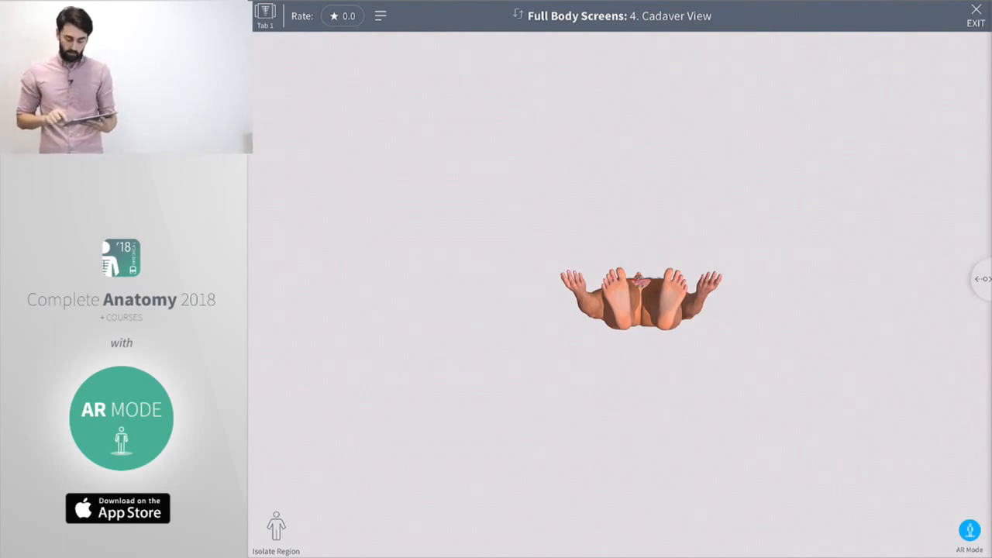
Step: Switch Cadaver View into AR mode to scan the floor for a surface
click(969, 535)
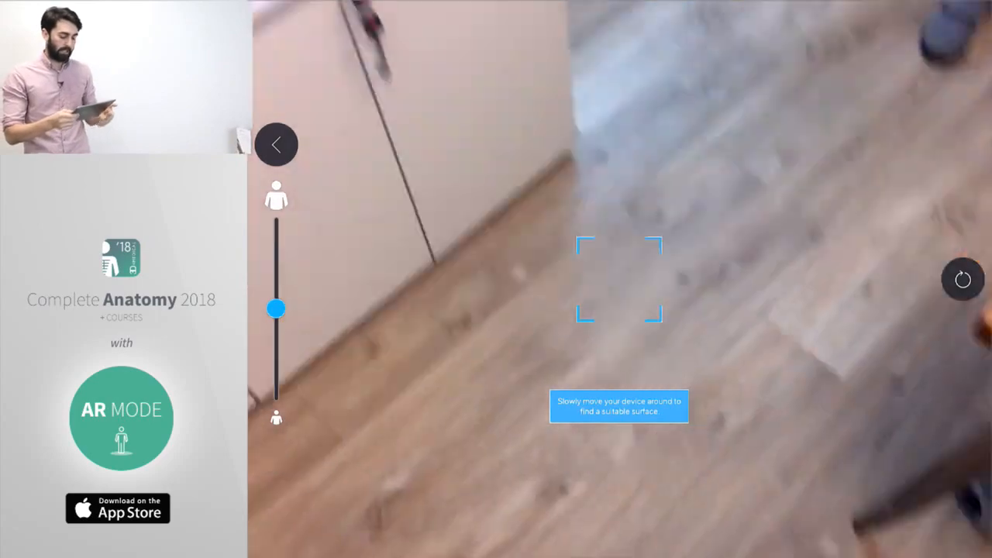